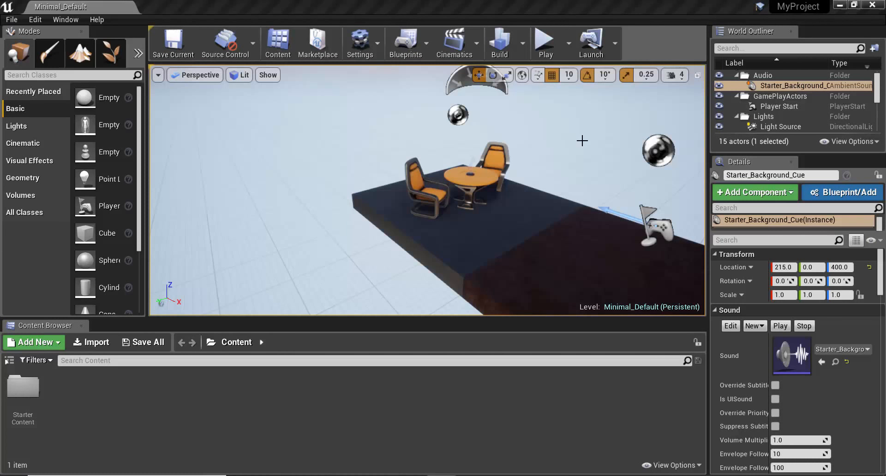
mouse_move(611, 138)
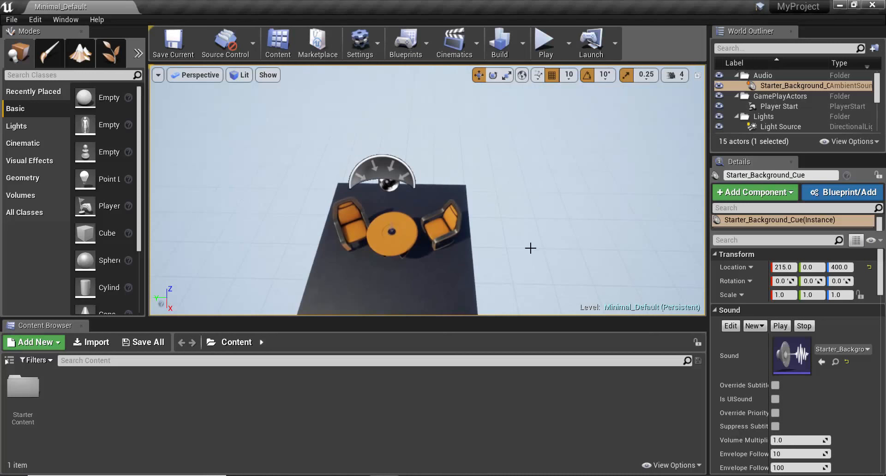
mouse_move(532, 226)
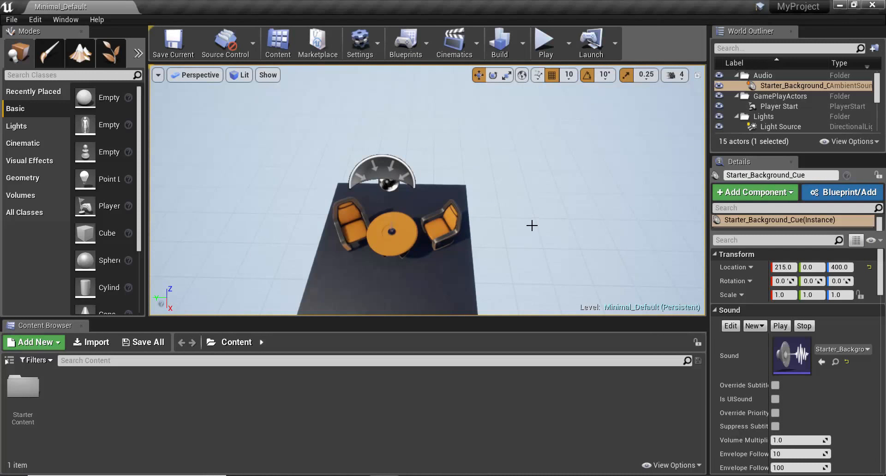